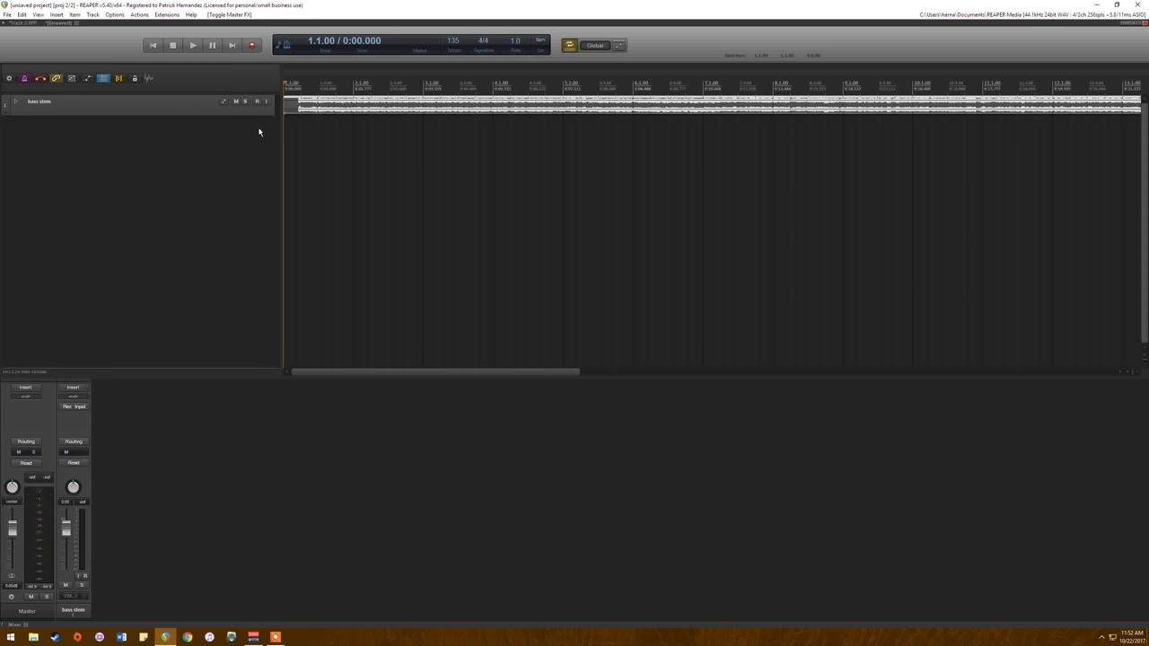
# Step: Audition the raw bass DI recording, then stop playback
pyautogui.click(192, 45)
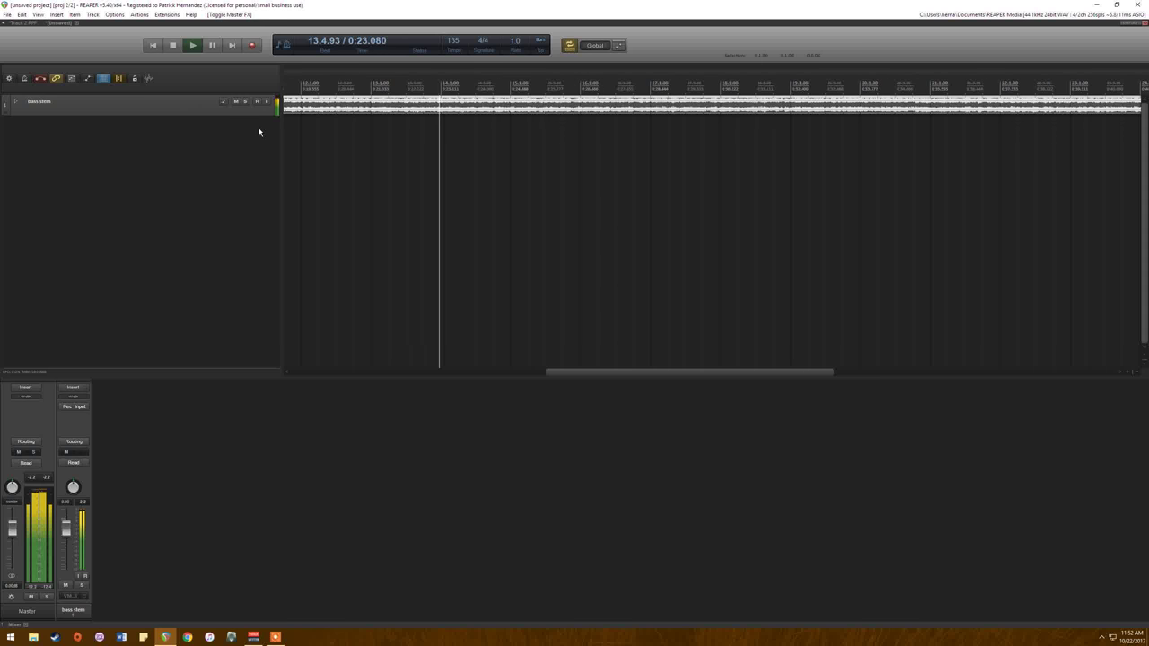
pyautogui.click(173, 45)
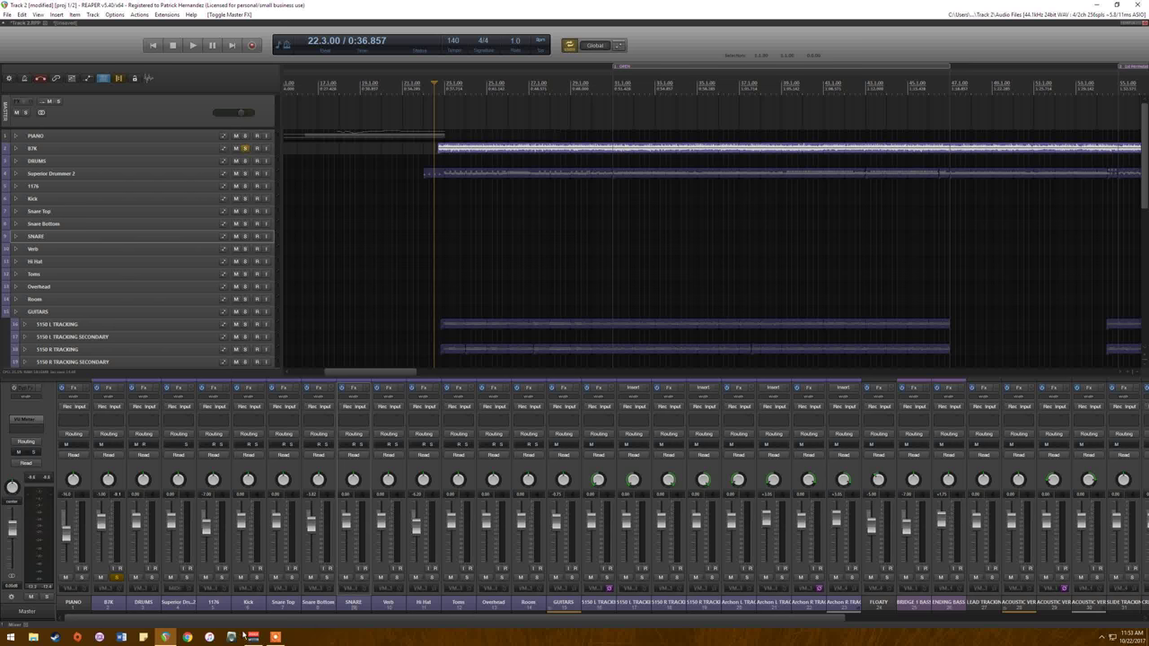
# Step: Switch to the Kemper Rig Manager window to show its rig library
pyautogui.click(165, 637)
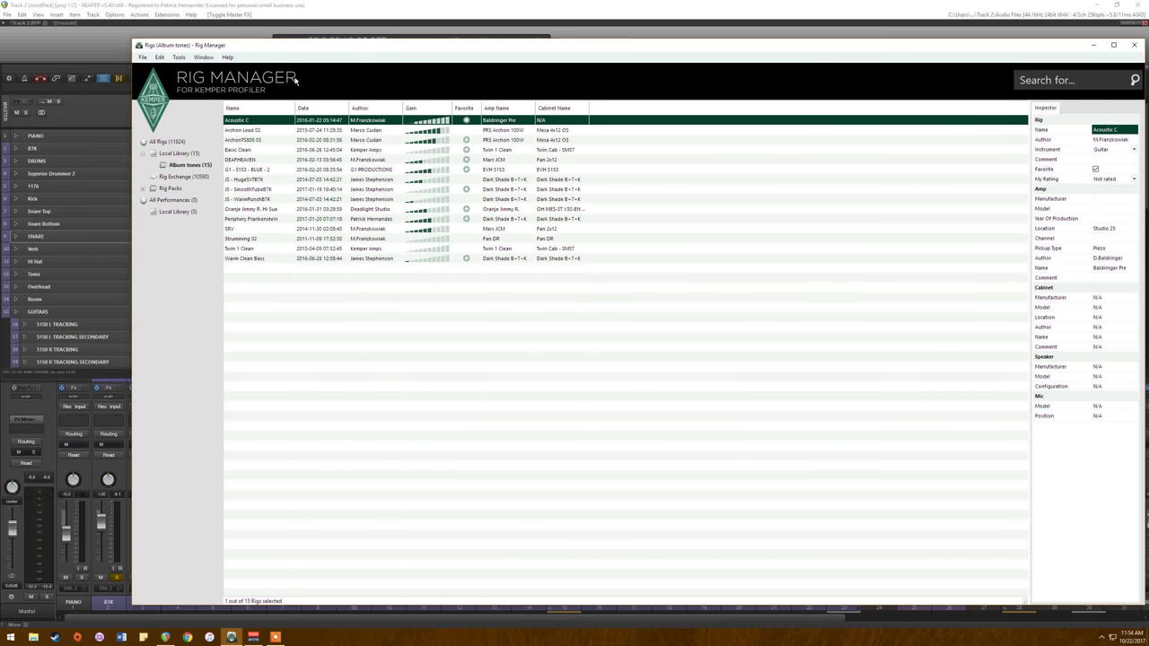
# Step: Choose a rig from the Rig Manager library list
pyautogui.click(247, 169)
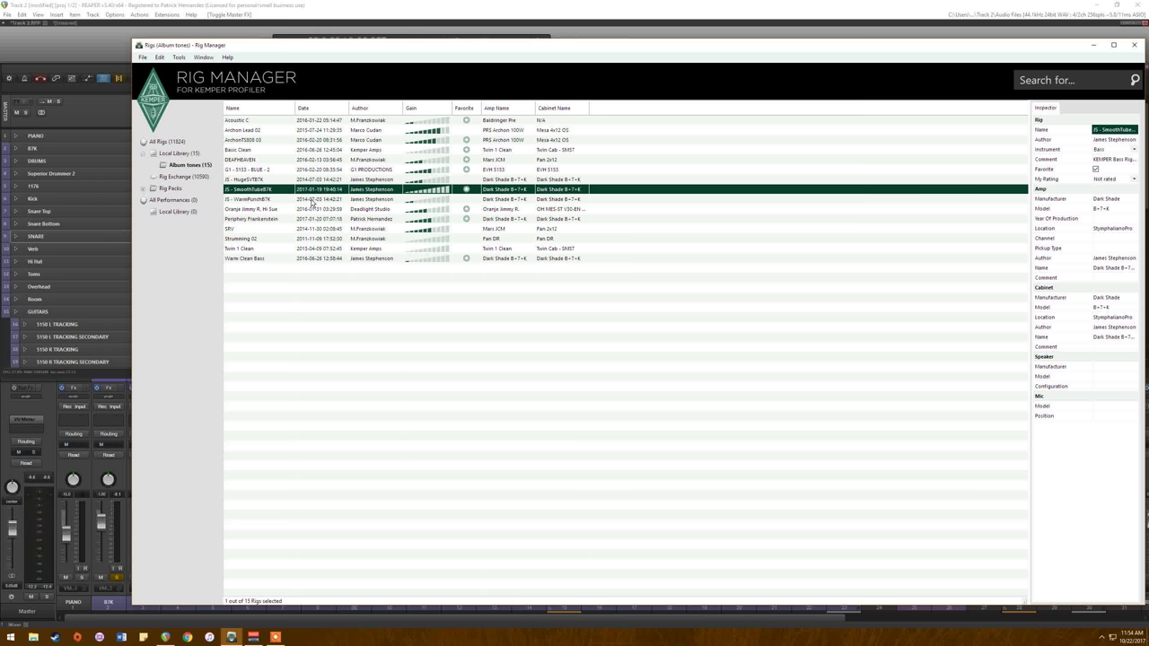
pyautogui.moveTo(101, 43)
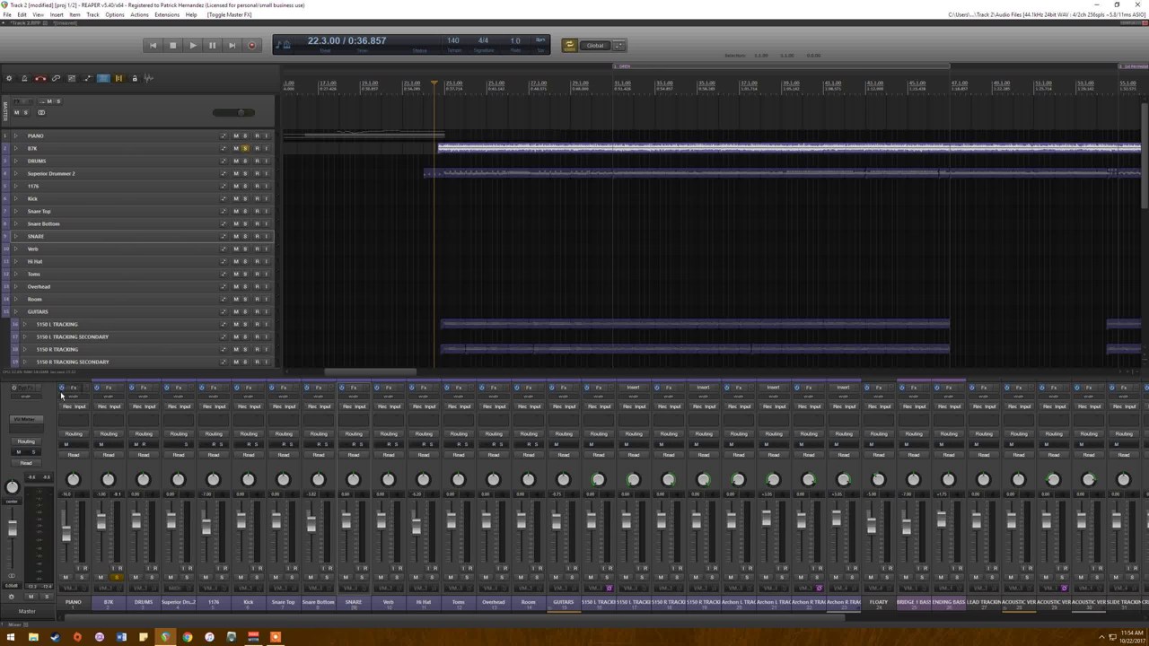
pyautogui.moveTo(97, 402)
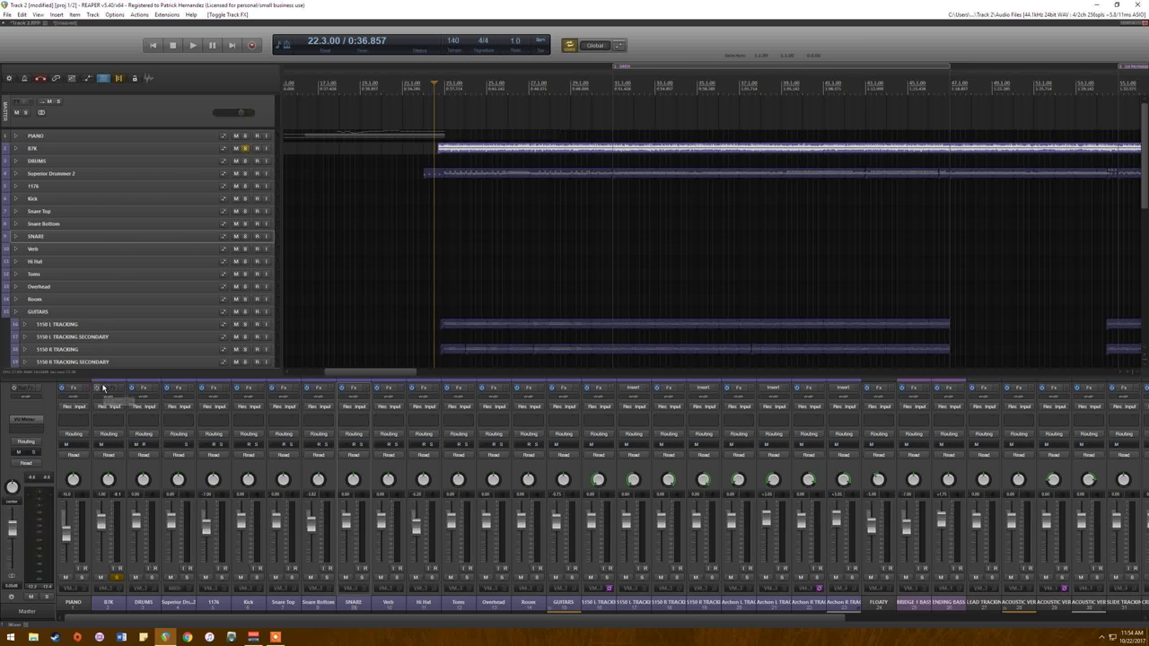
pyautogui.moveTo(143, 456)
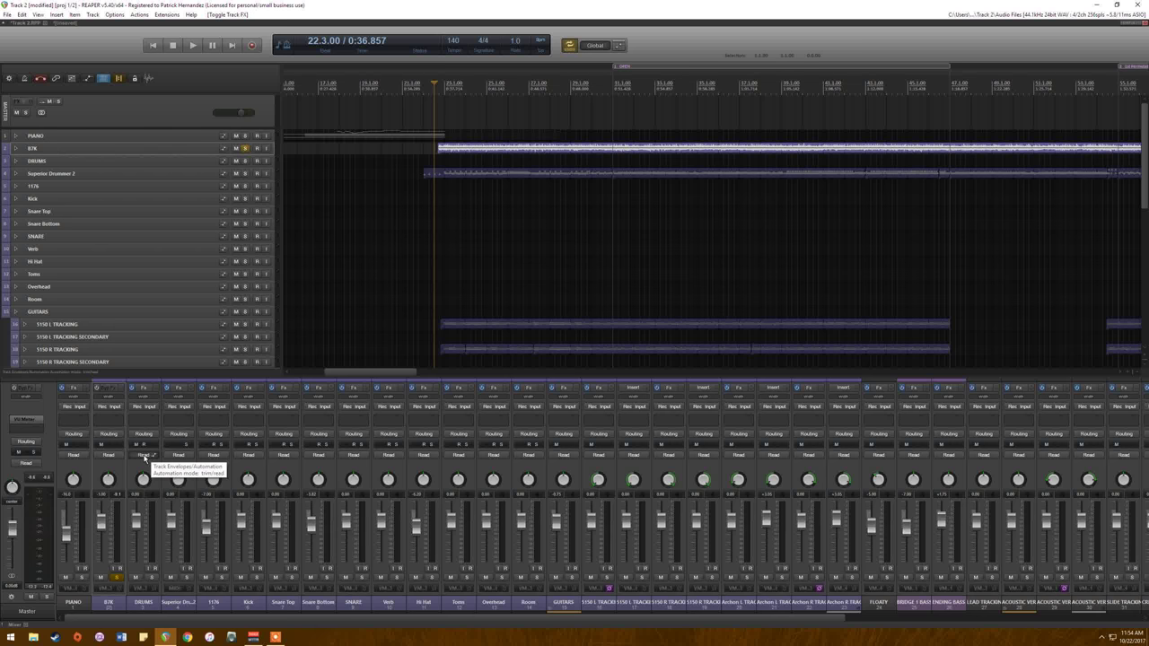
# Step: Play a short stretch of the song and stop
pyautogui.click(192, 45)
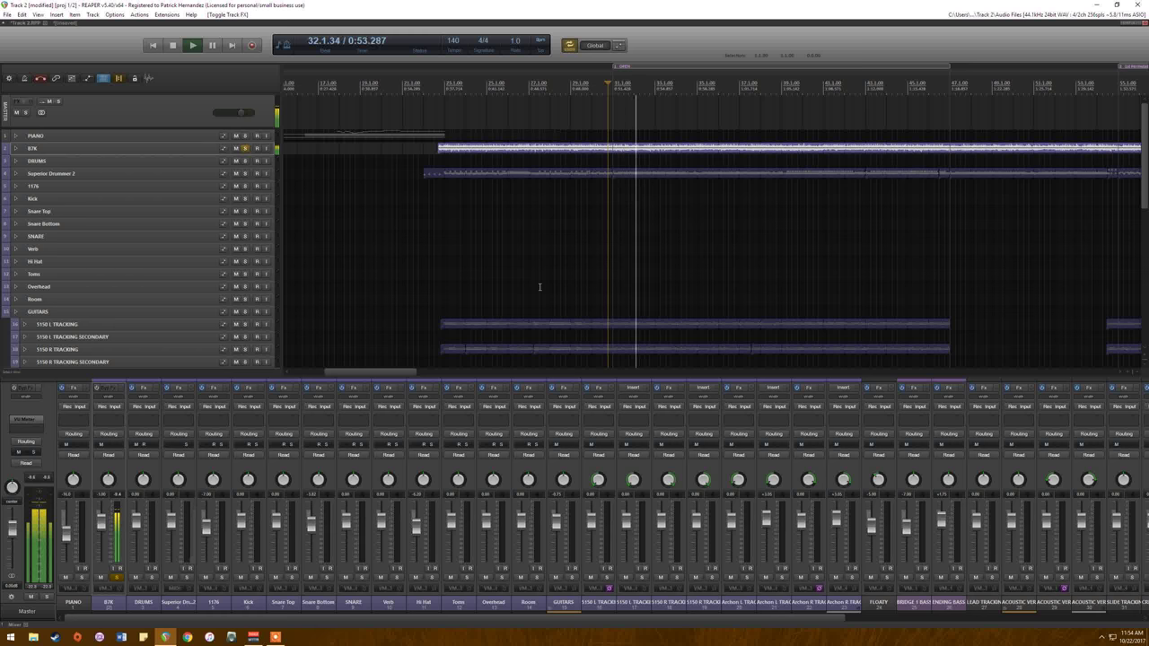
pyautogui.click(192, 45)
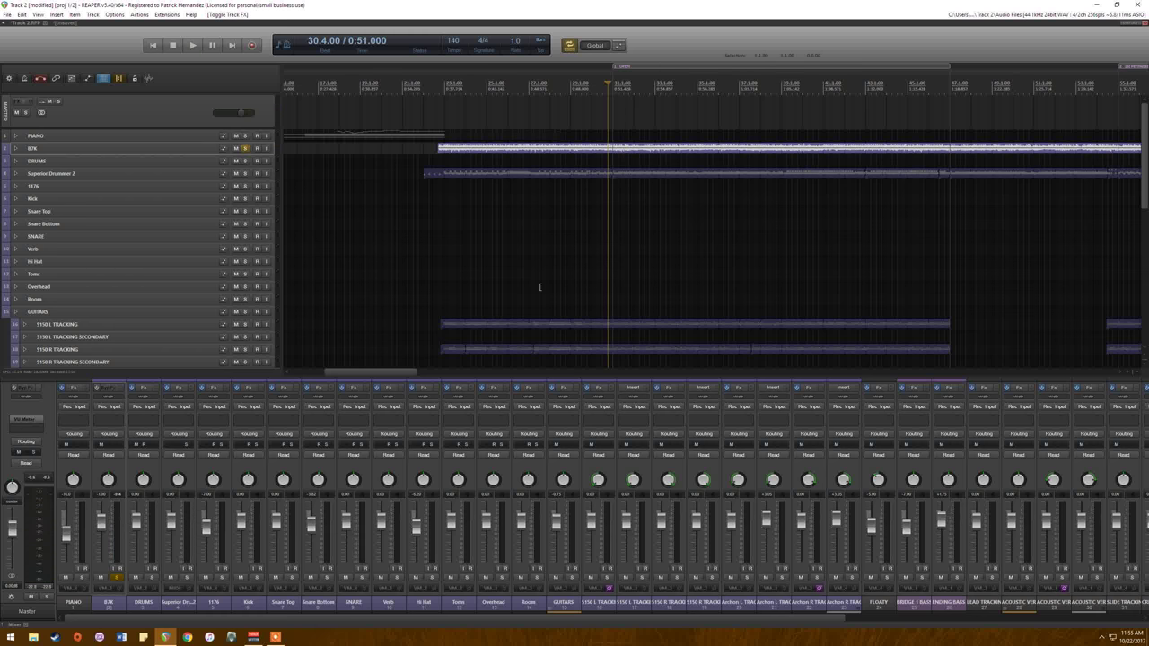
pyautogui.moveTo(93, 406)
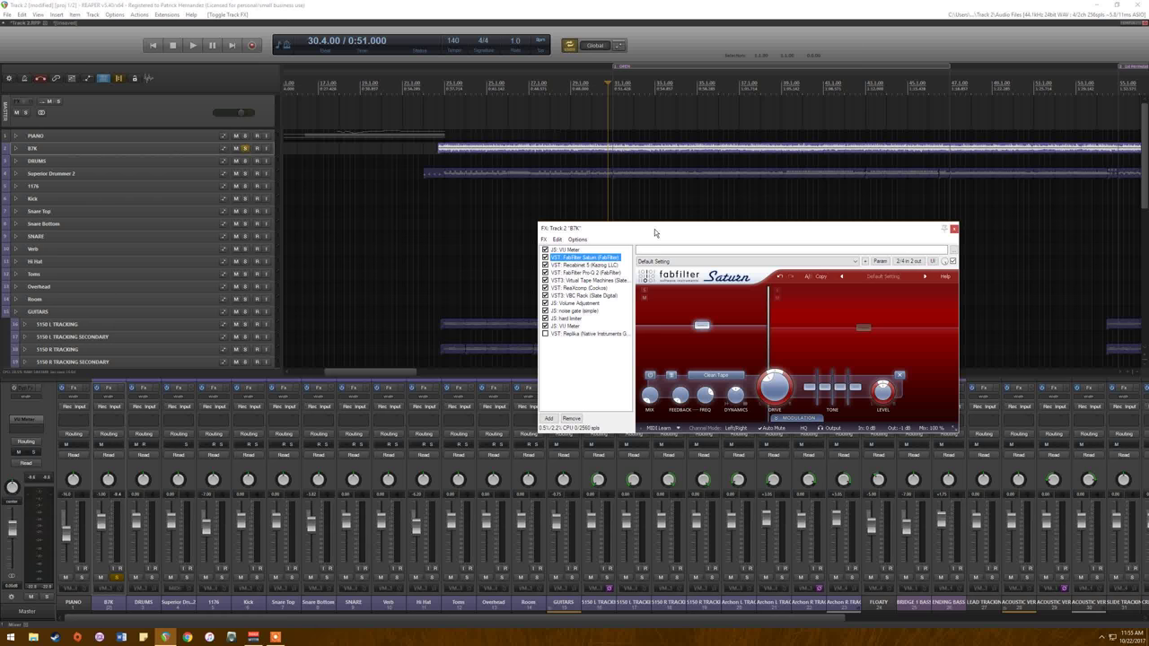
pyautogui.moveTo(574, 249)
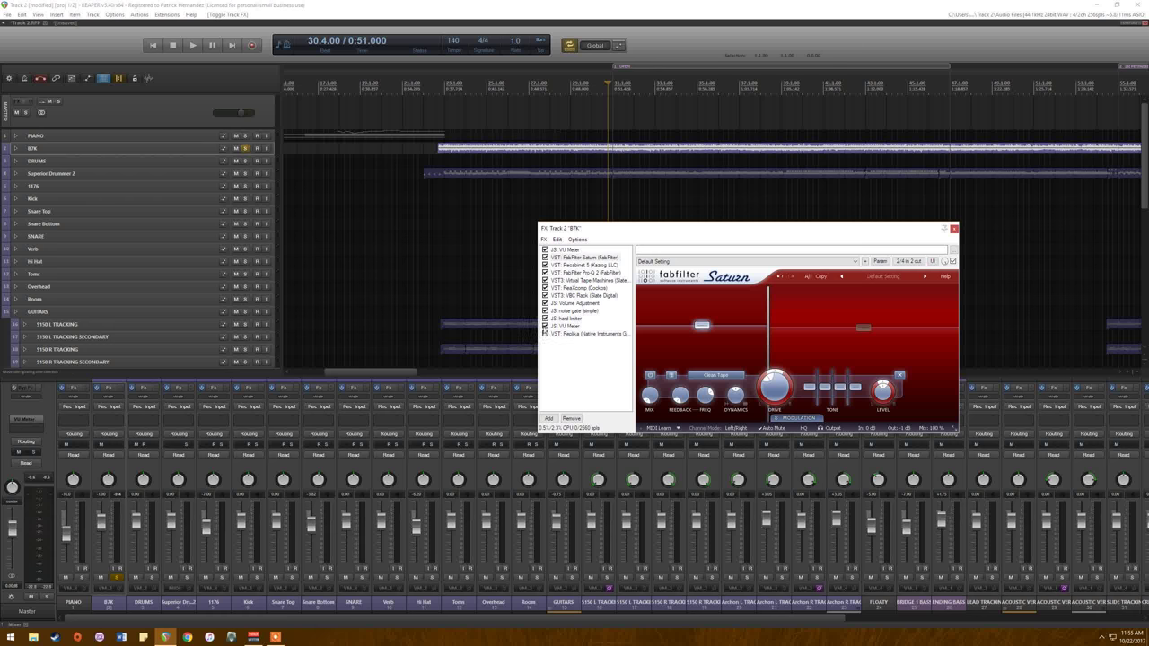
# Step: Bypass the FabFilter Saturn saturation, then re-enable it for comparison
pyautogui.click(584, 259)
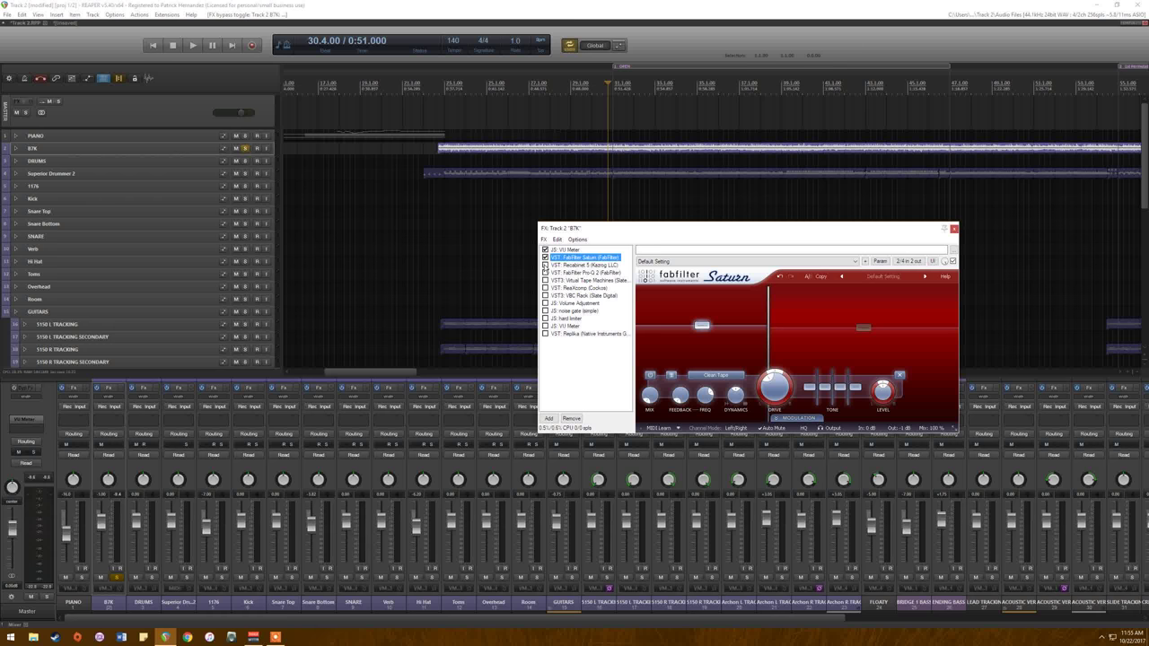
pyautogui.click(192, 44)
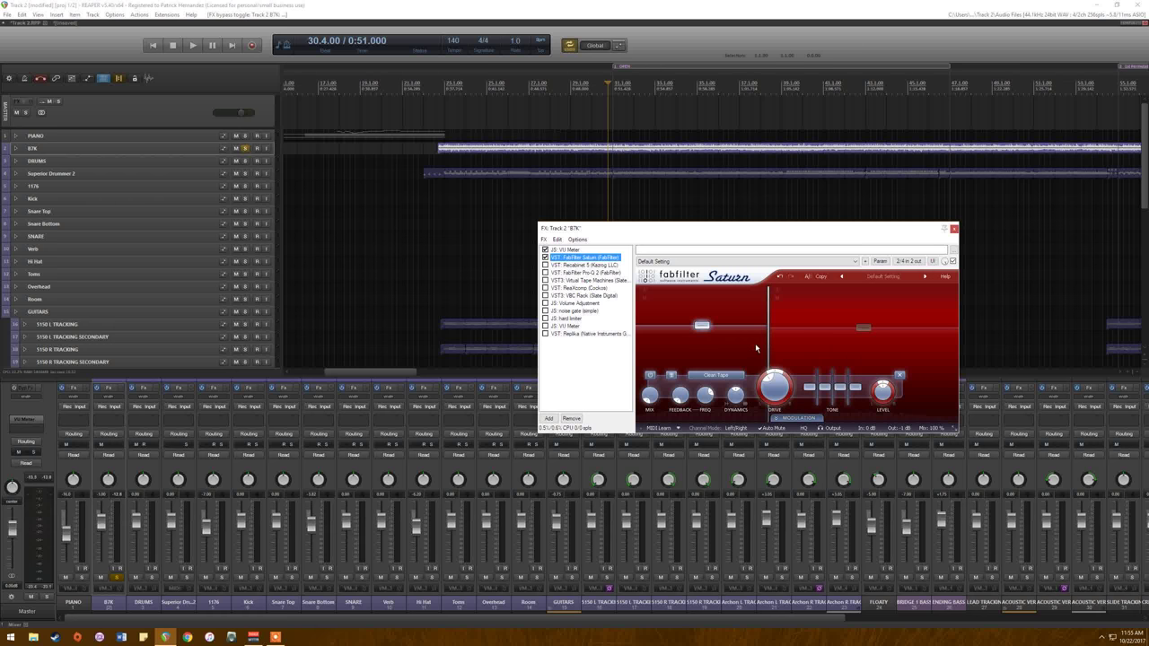
pyautogui.moveTo(700, 326)
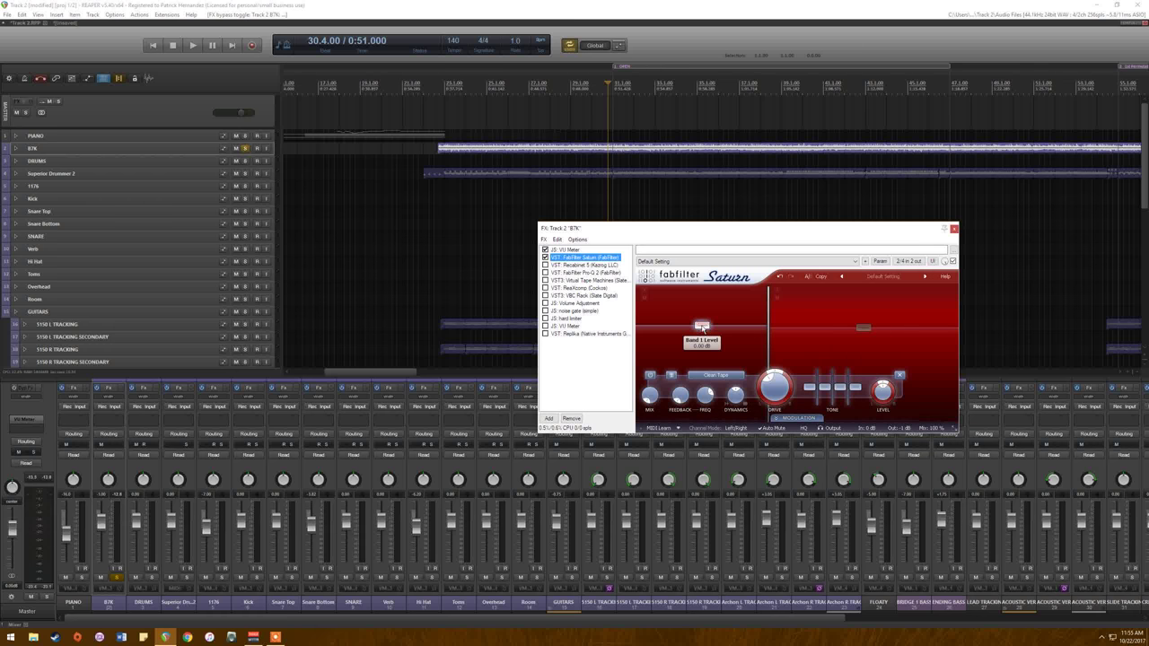
pyautogui.moveTo(776, 338)
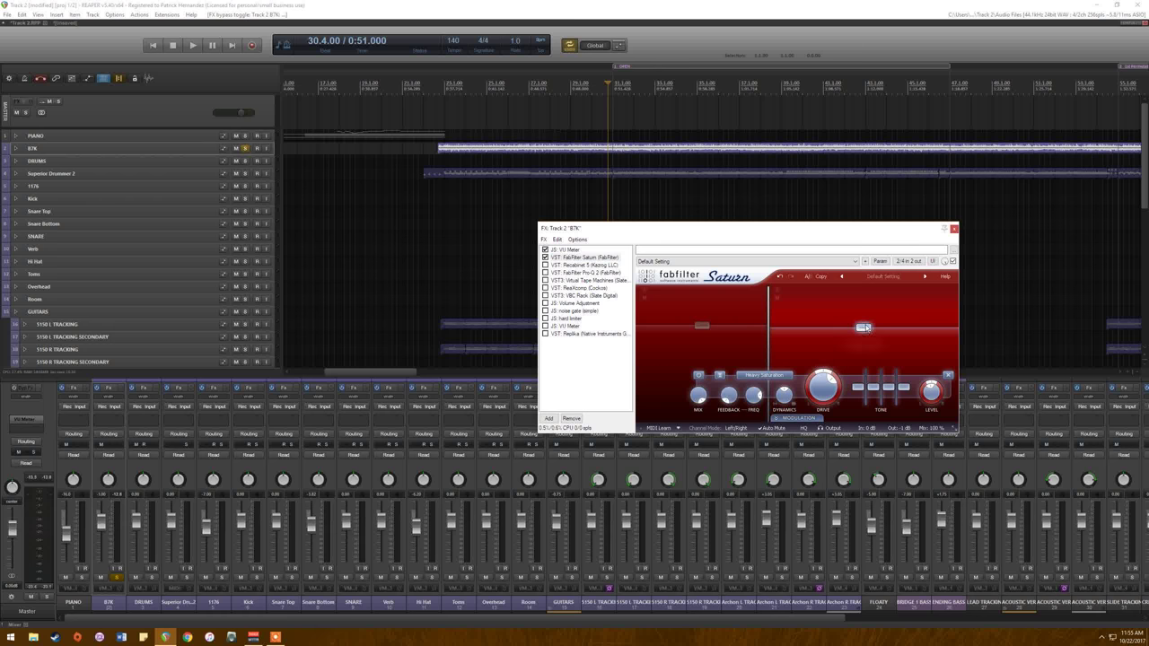
# Step: Show the Kazrog cabinet impulse plugin and replay from another spot in the song
pyautogui.click(583, 259)
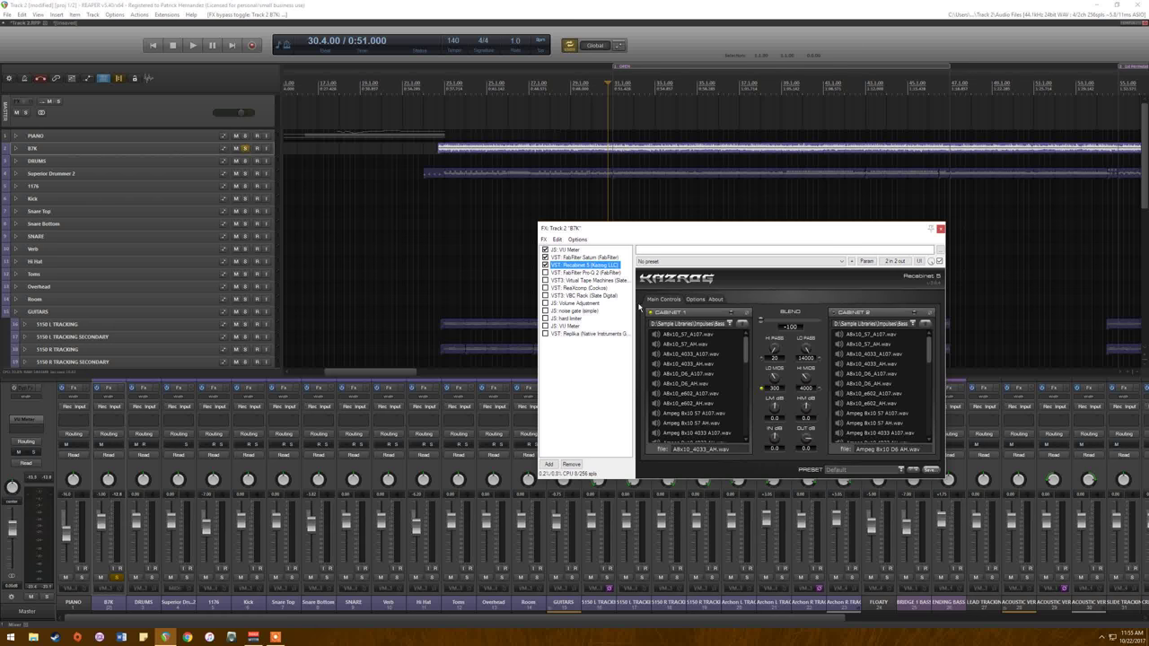
pyautogui.moveTo(745, 359)
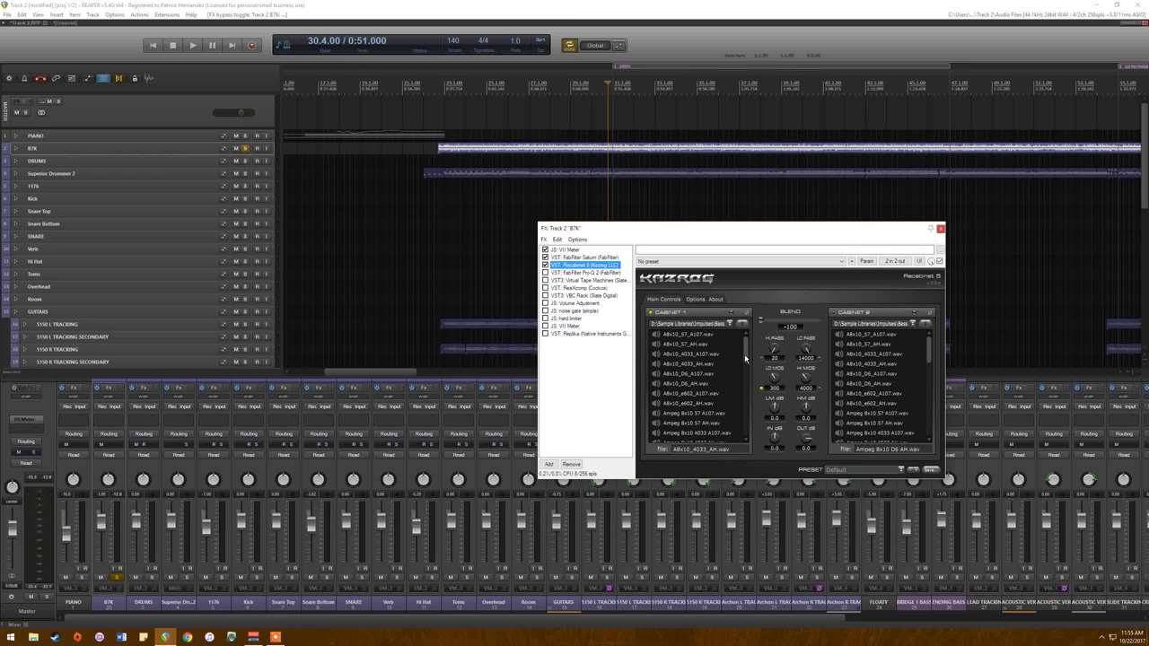
pyautogui.scroll(-3)
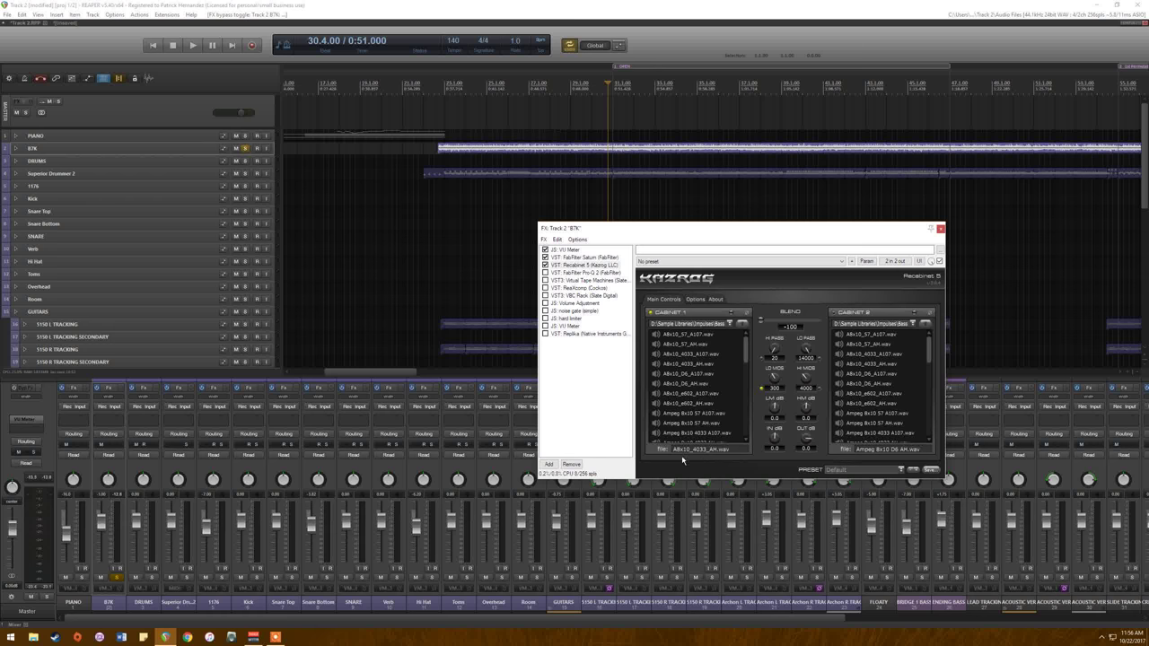
pyautogui.moveTo(684, 459)
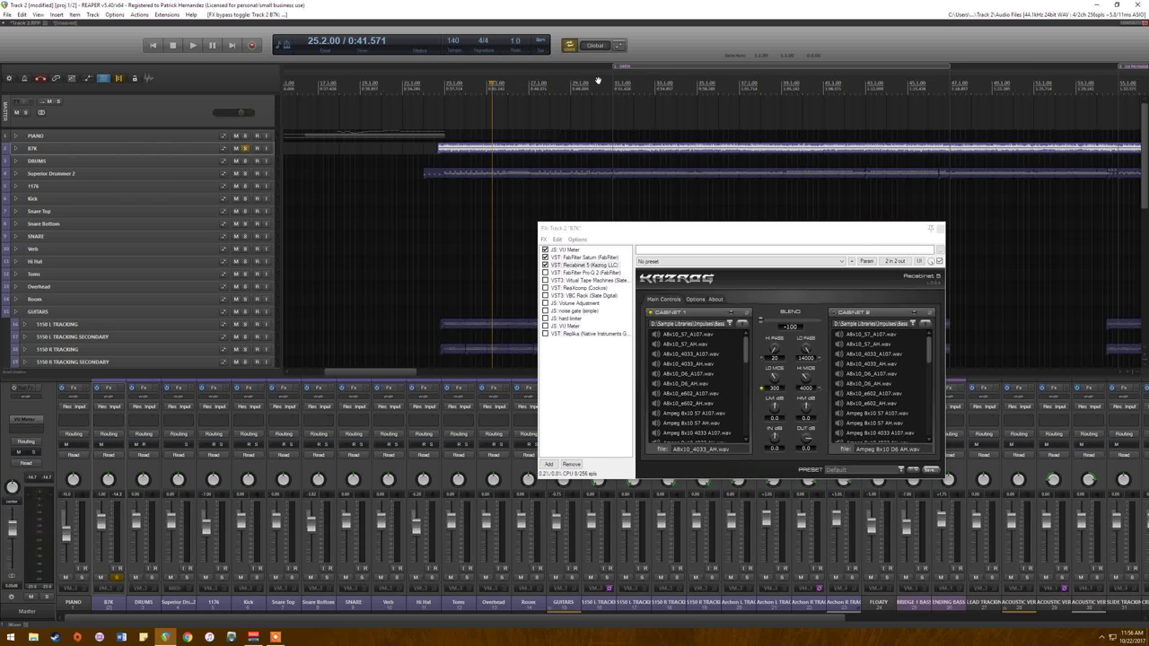
pyautogui.click(192, 45)
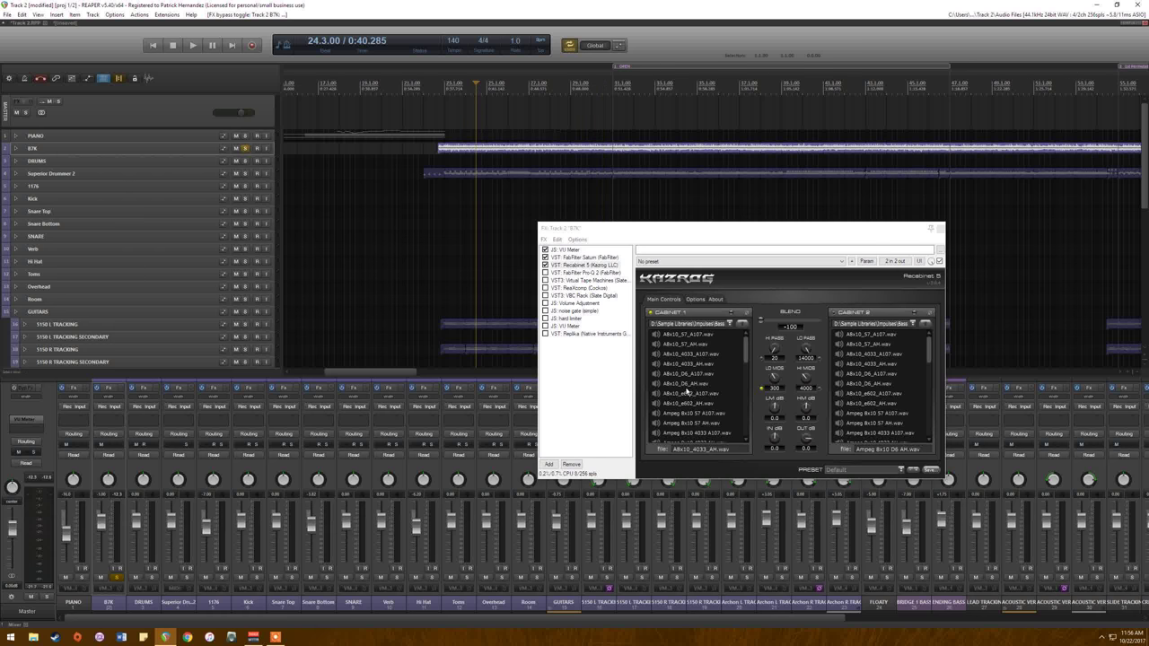
# Step: Show the FabFilter Pro-Q curve, inspect a band, and move to the next plugin
pyautogui.click(583, 266)
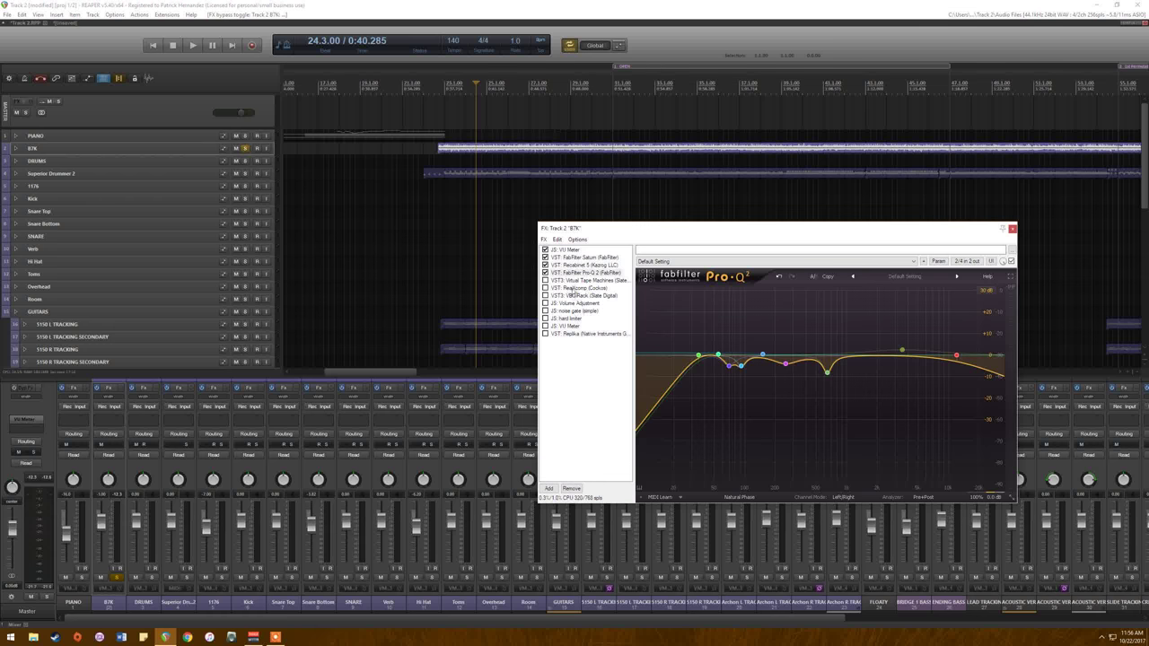
pyautogui.click(585, 273)
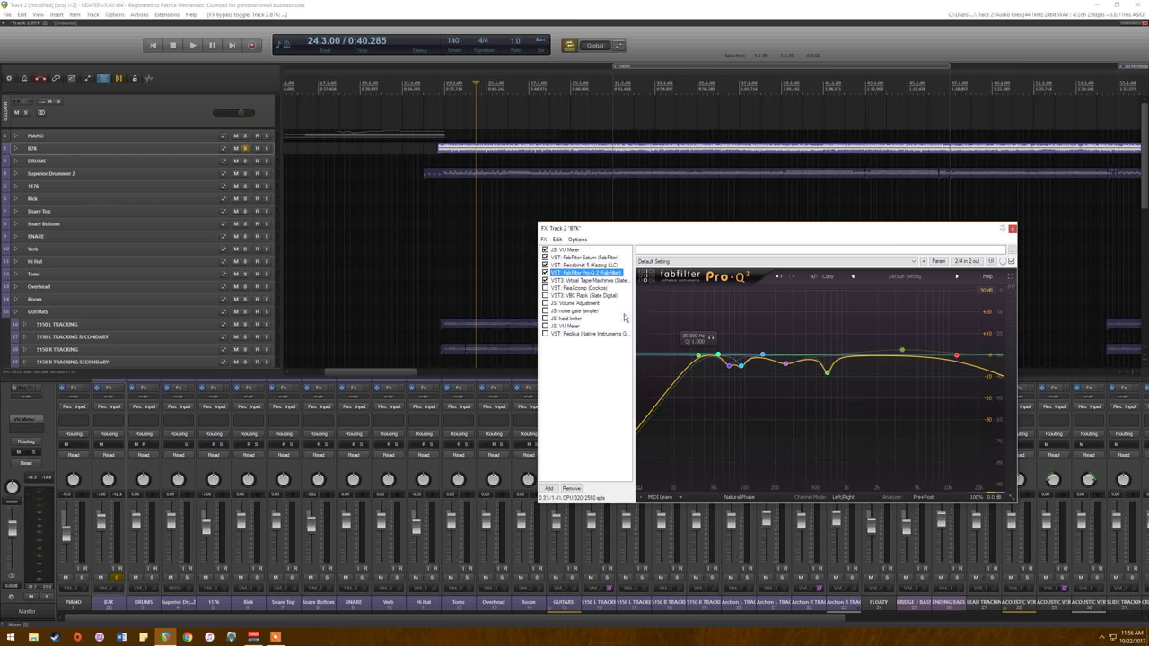
pyautogui.click(591, 281)
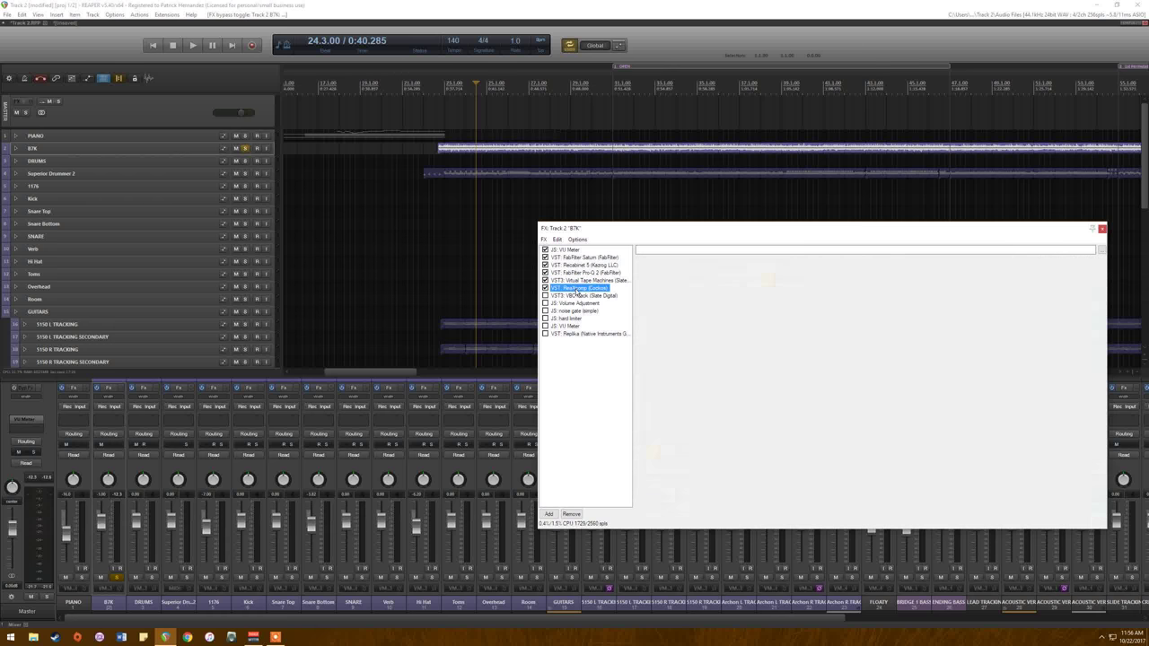
# Step: Show the multiband compressor and inspect one of its frequency bands
pyautogui.click(581, 287)
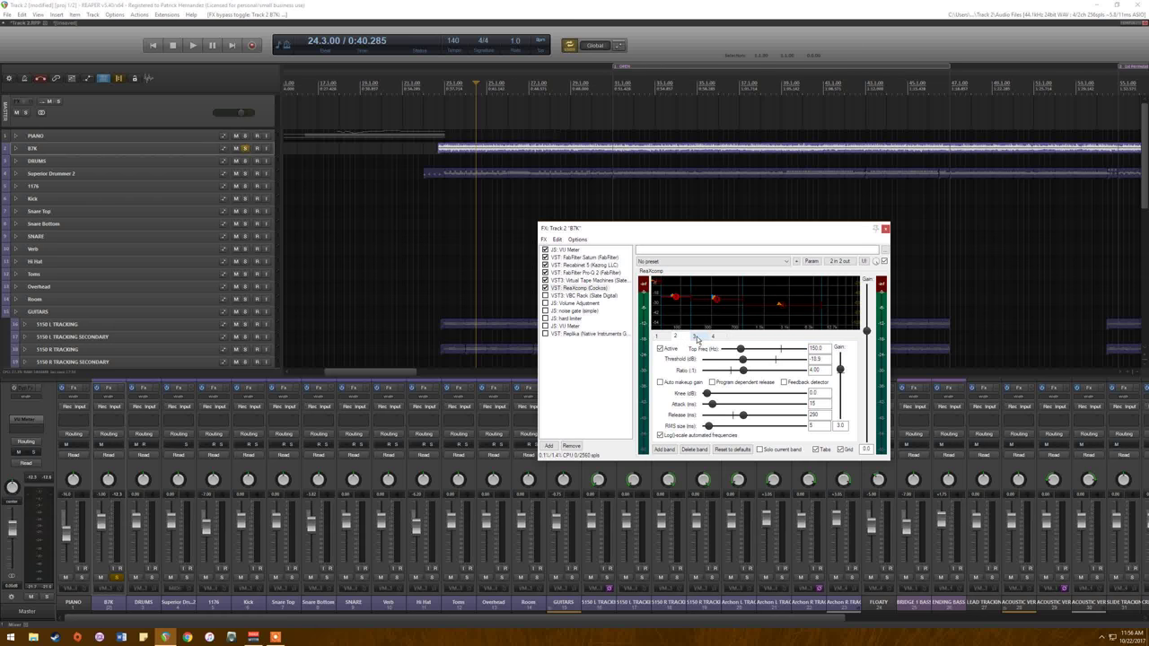
pyautogui.moveTo(696, 339)
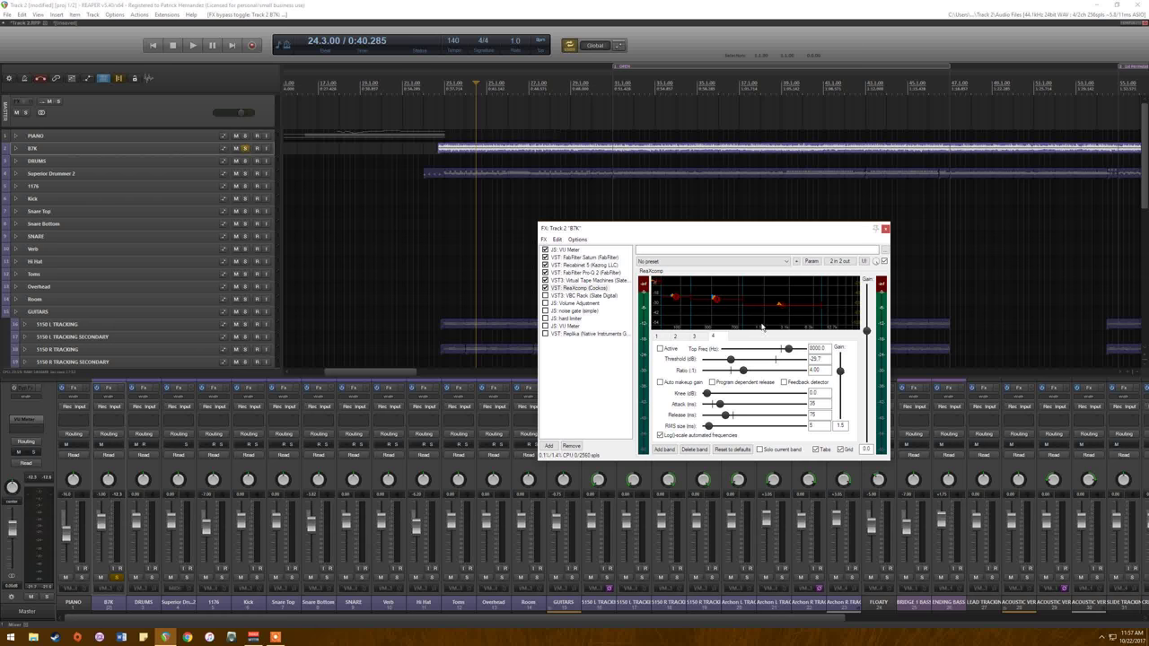
pyautogui.moveTo(797, 305)
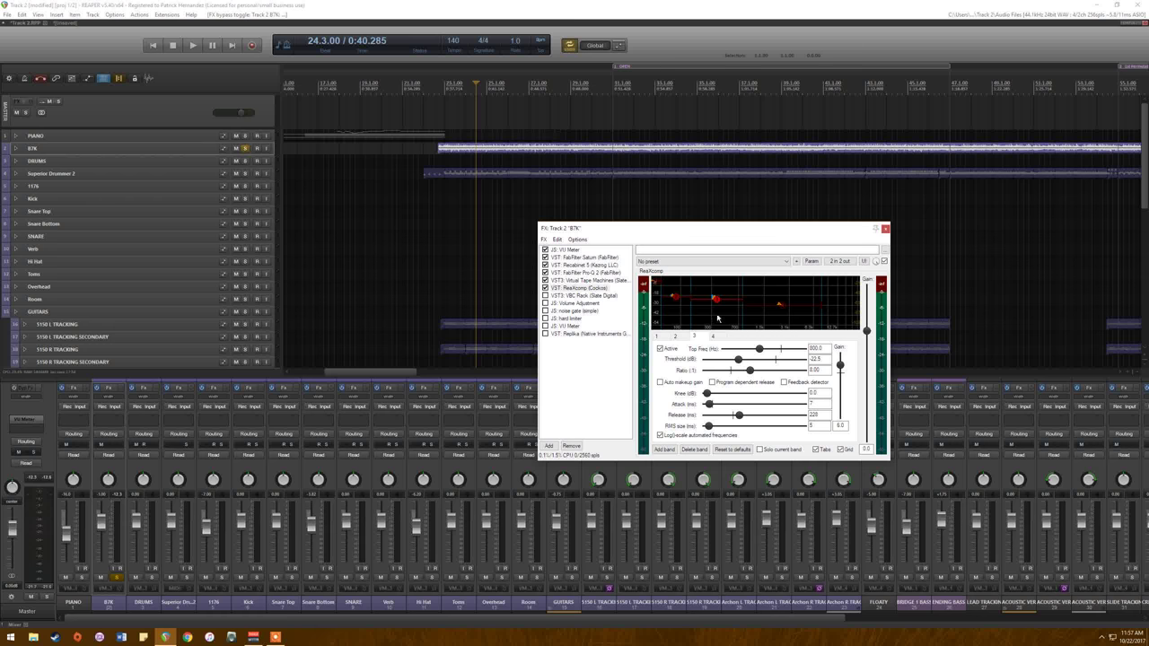
pyautogui.click(585, 294)
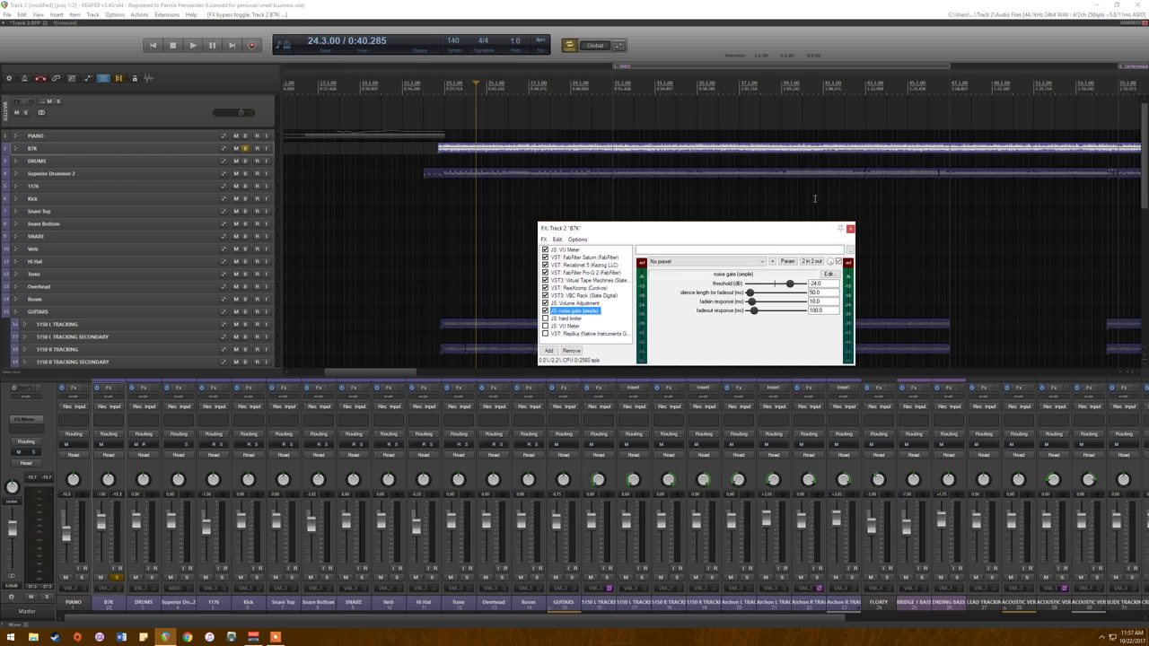
# Step: Show the threshold/release JS plugin, then move on to the next plugin in the chain
pyautogui.click(566, 320)
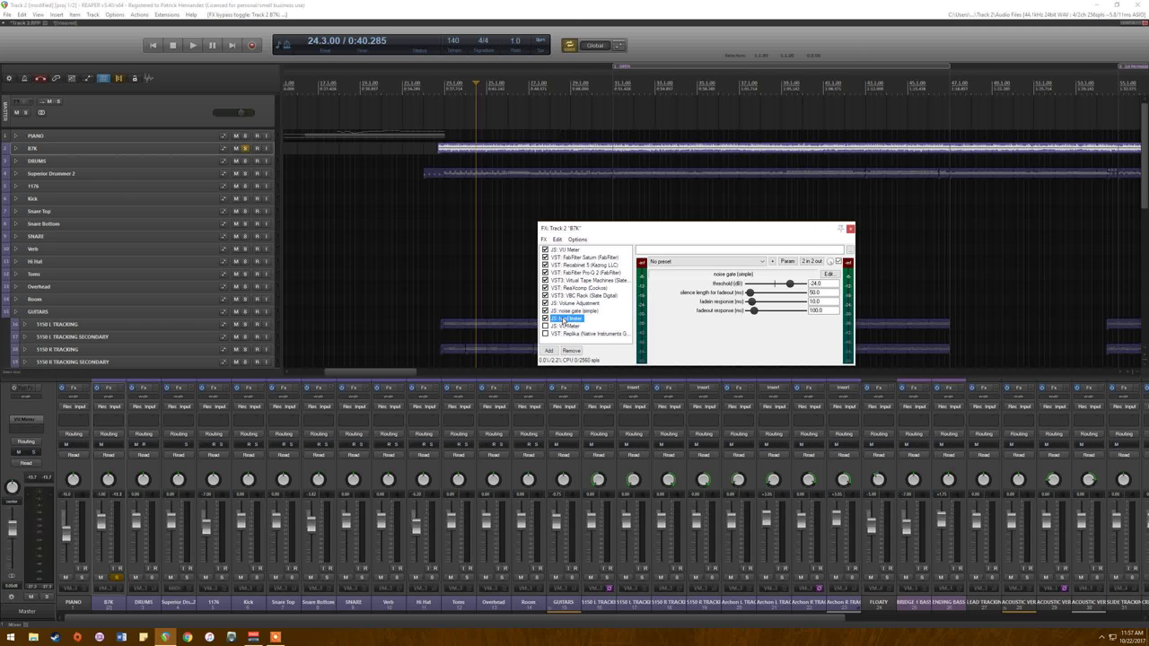
pyautogui.click(564, 319)
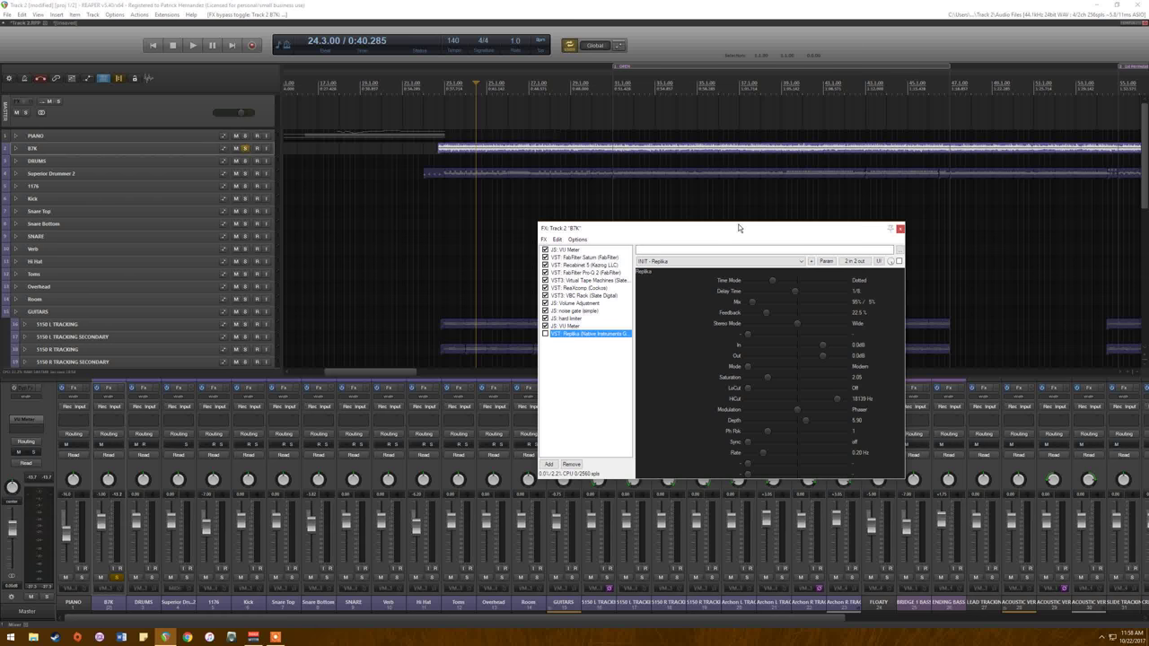
pyautogui.moveTo(740, 231)
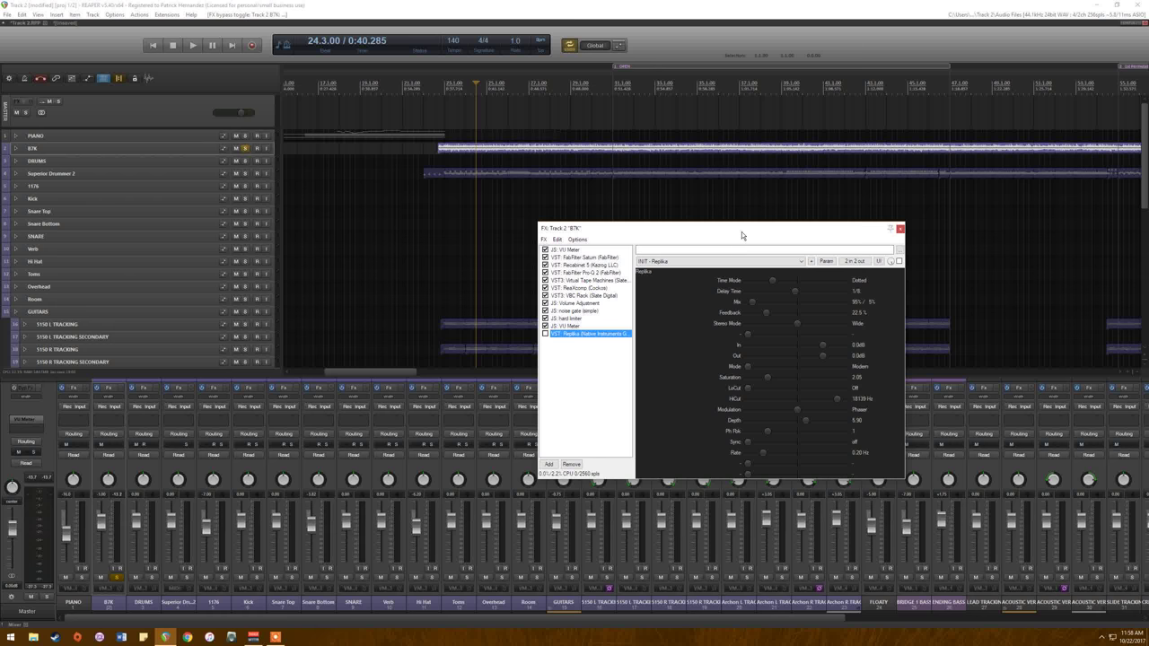